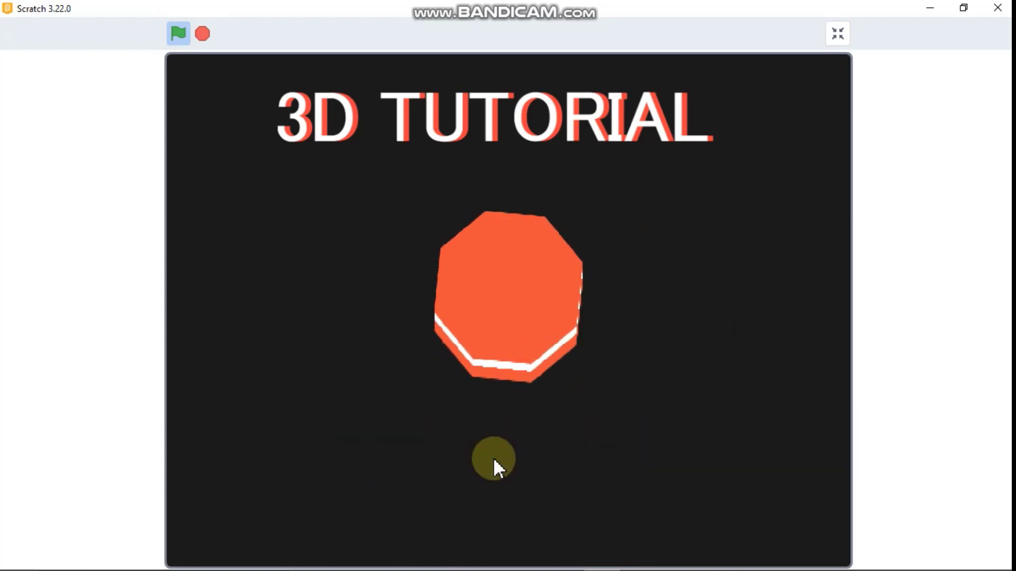
- Leave the full-screen demo and return to the editor with the Stop sprite selected
drag(492, 460, 308, 311)
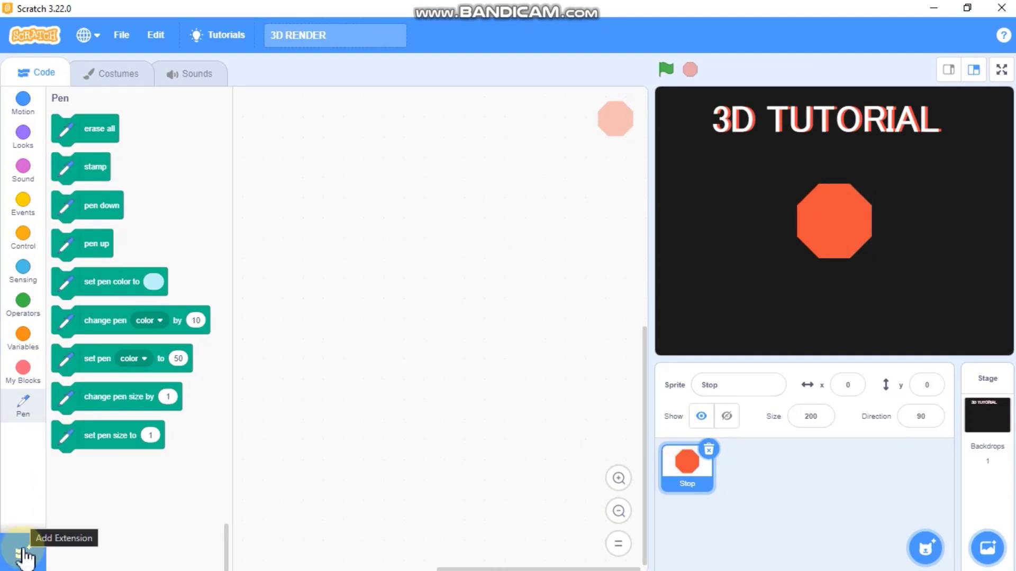
- Build a green-flag script that erases all pen marks and moves the sprite to x: 0 y: 0
click(22, 551)
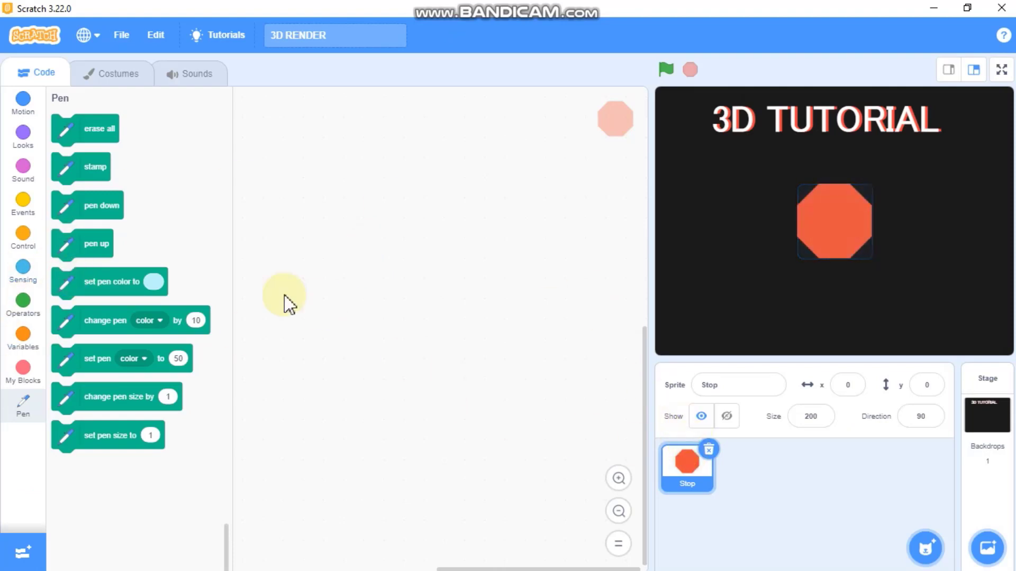
click(23, 204)
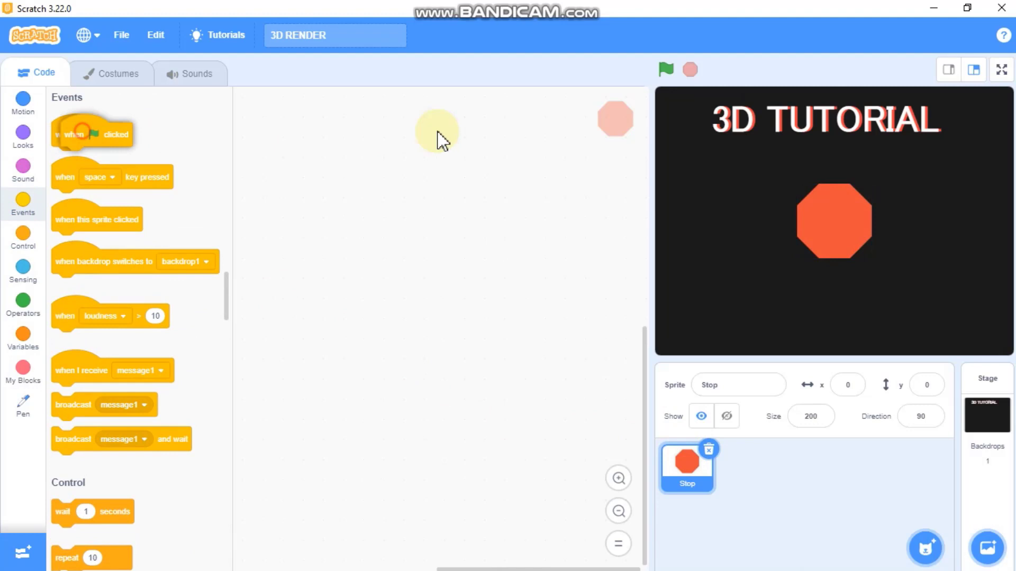
drag(90, 134, 400, 108)
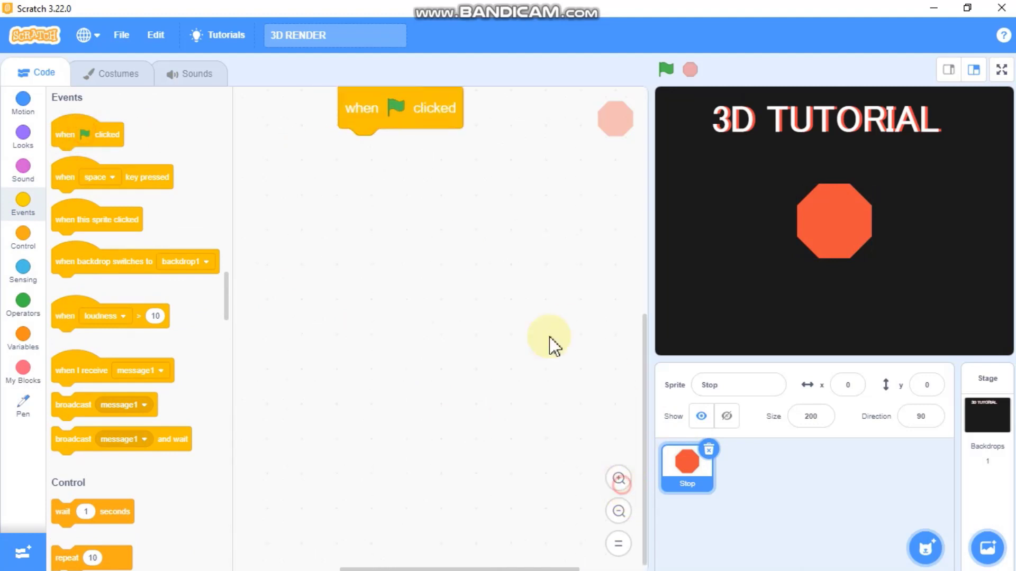
click(23, 100)
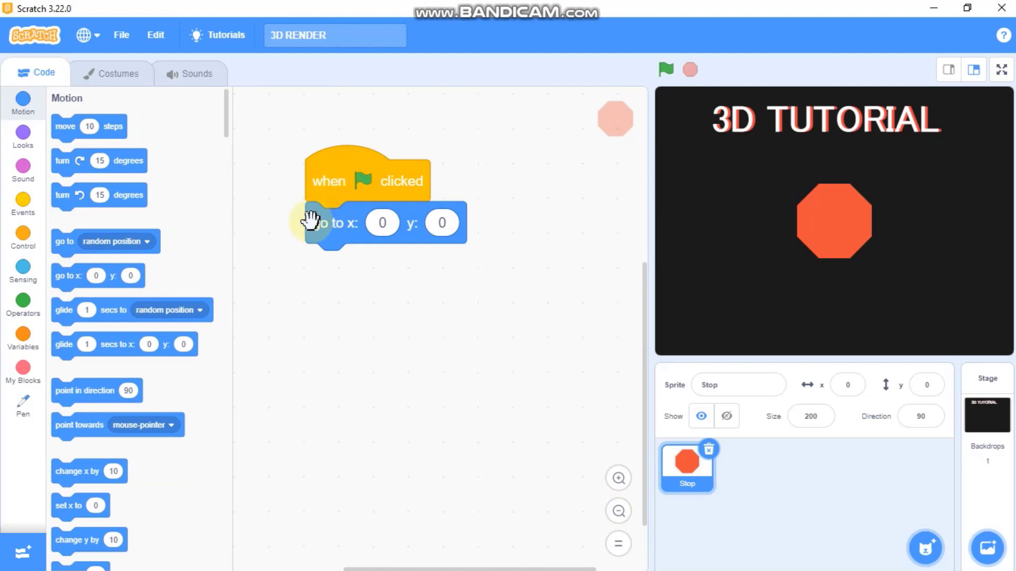
click(23, 405)
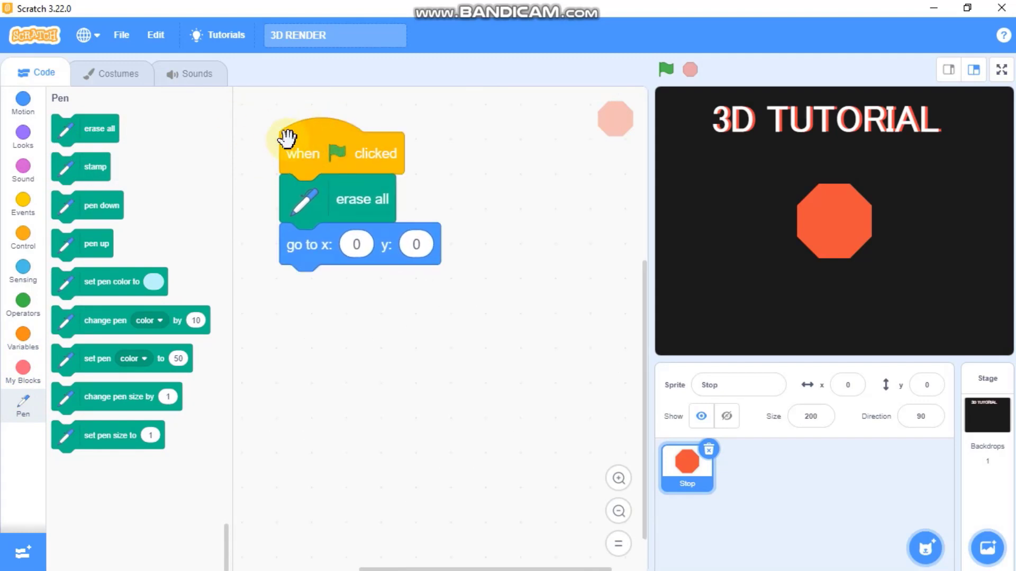
mouse_move(31, 234)
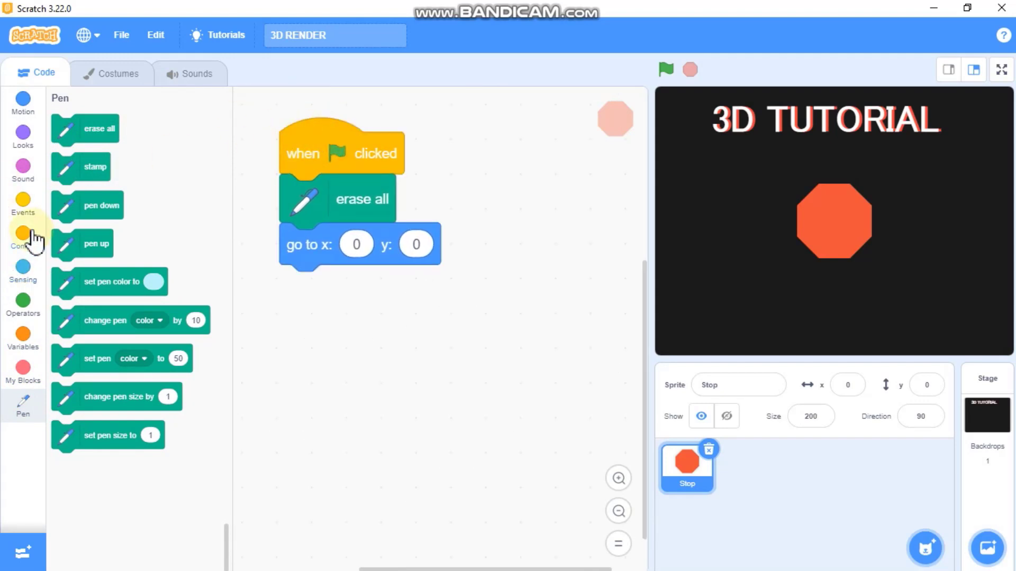
- Create a custom block named 'Render 3D' that runs without screen refresh
click(23, 234)
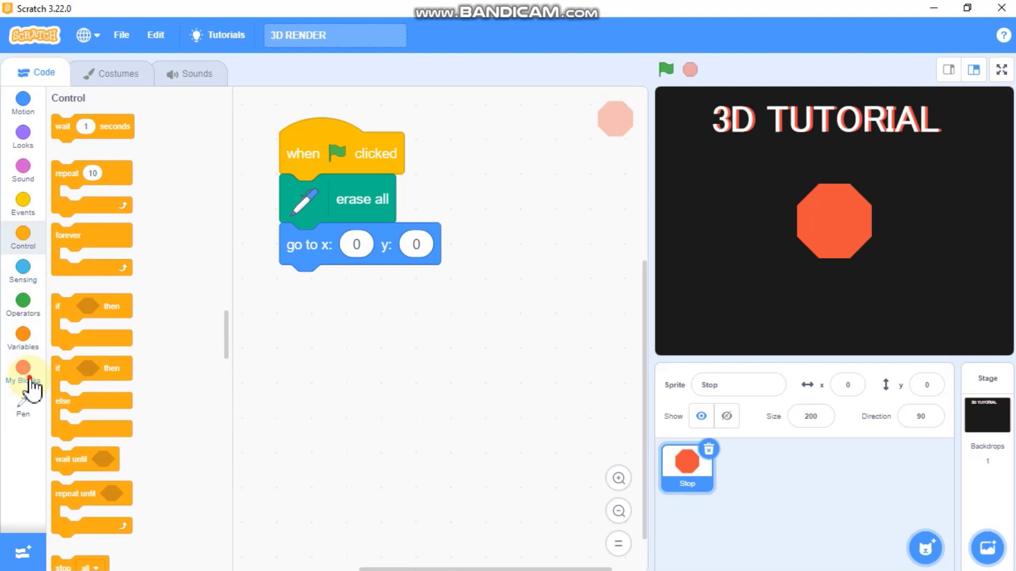
click(23, 373)
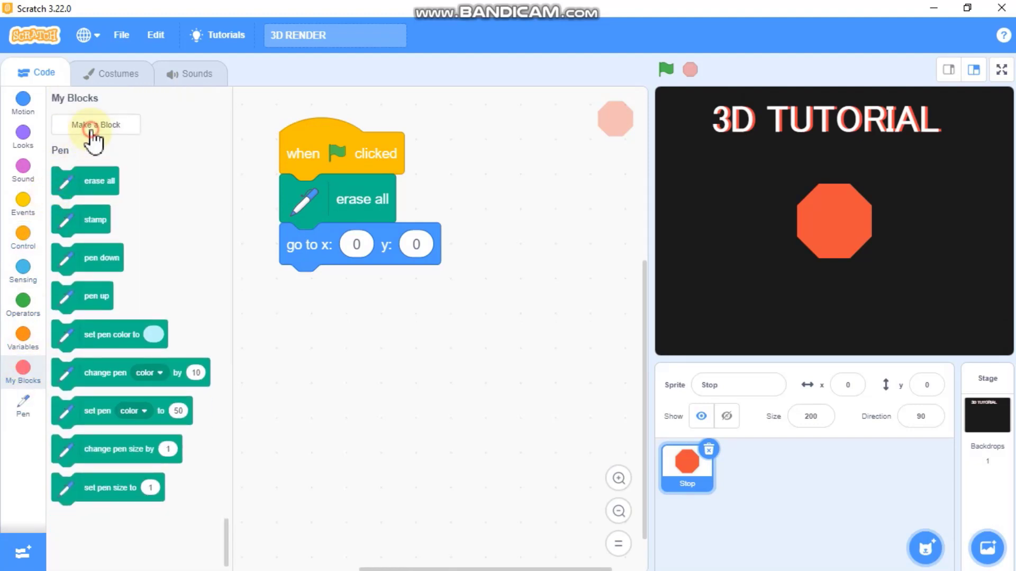
click(95, 124)
text(Render)
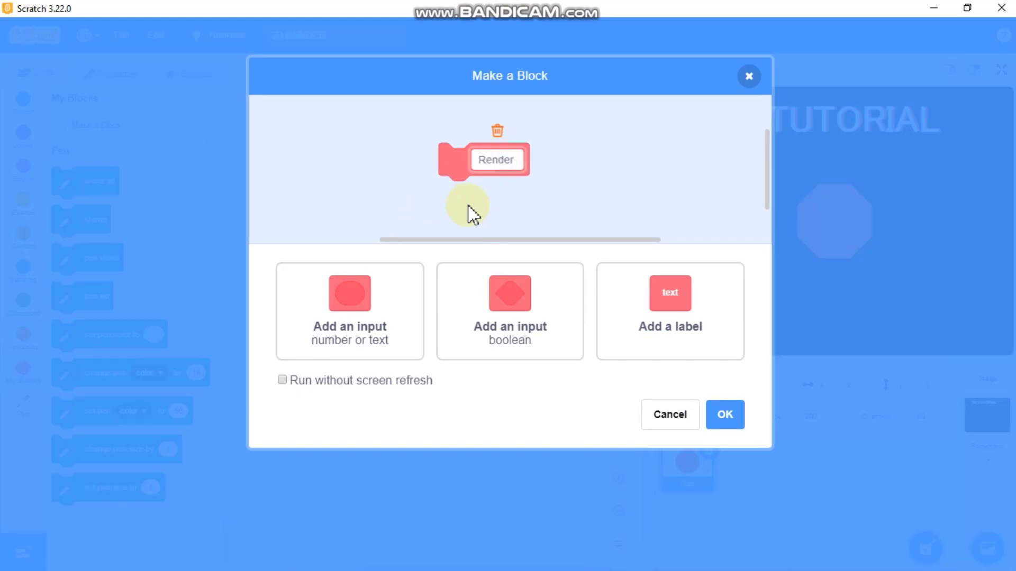
text(3D)
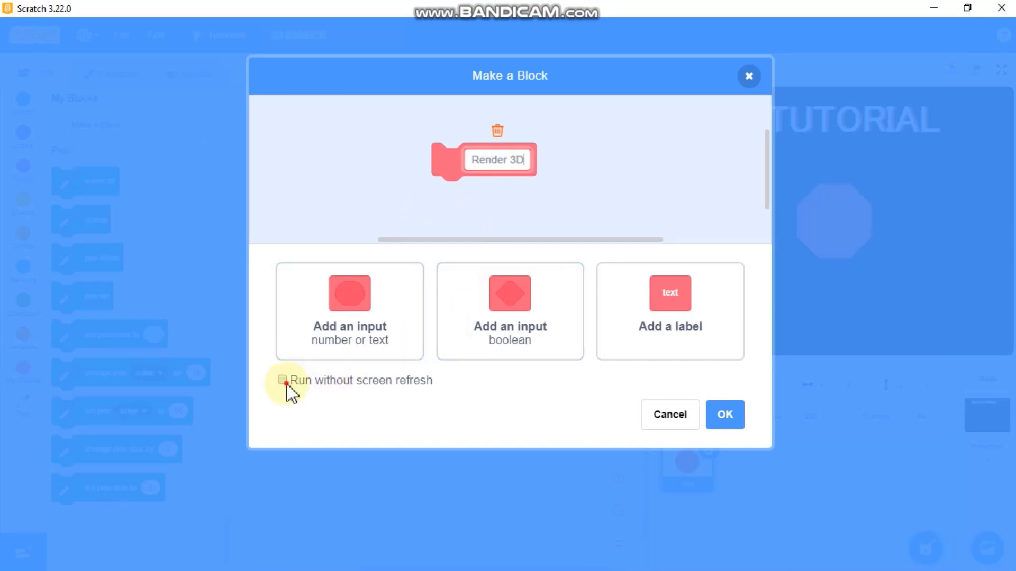
click(282, 381)
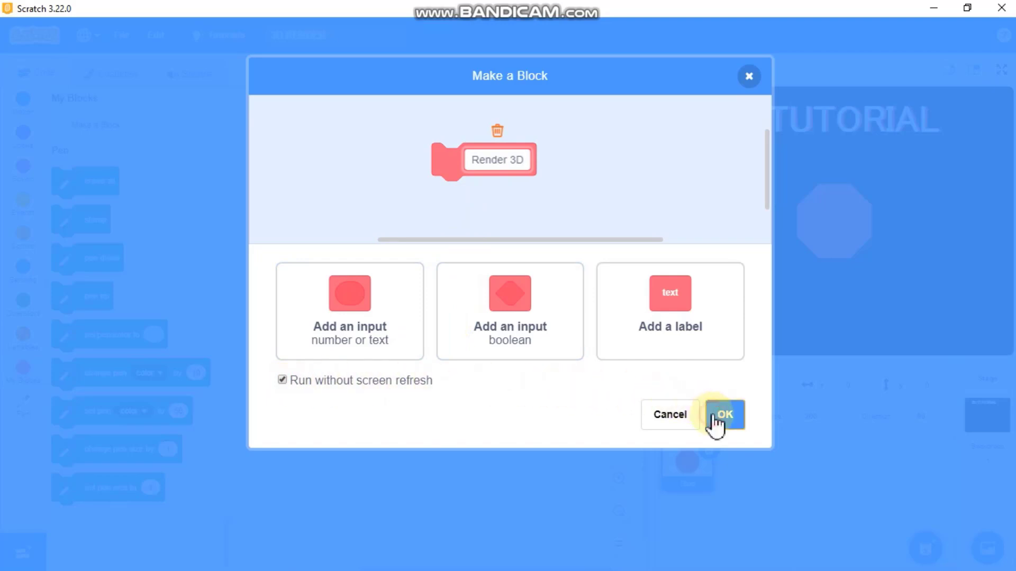
click(723, 415)
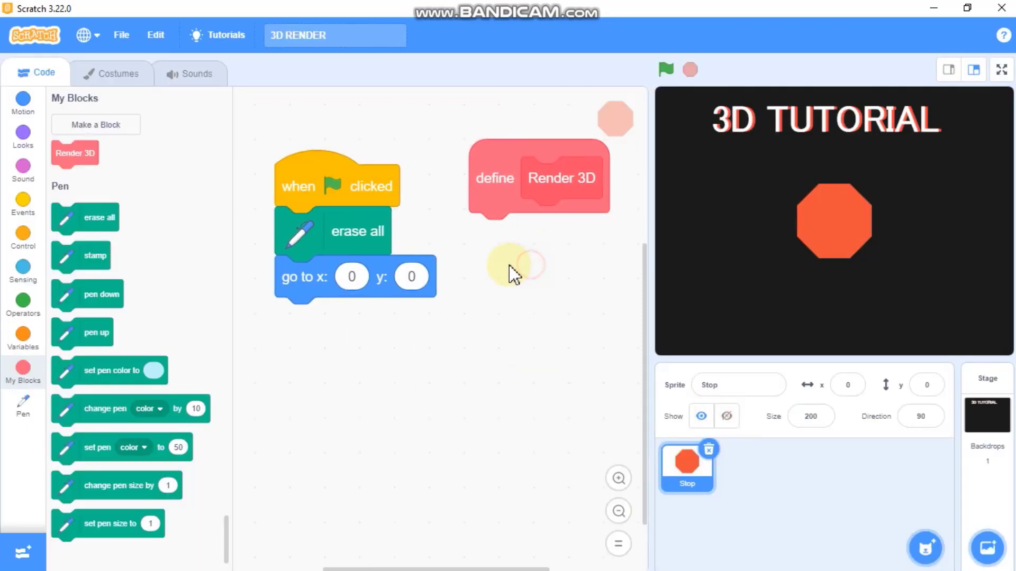
- Wrap the script in a forever loop that erases, recentres, turns 90 degrees, points at the mouse and calls Render 3D
click(22, 237)
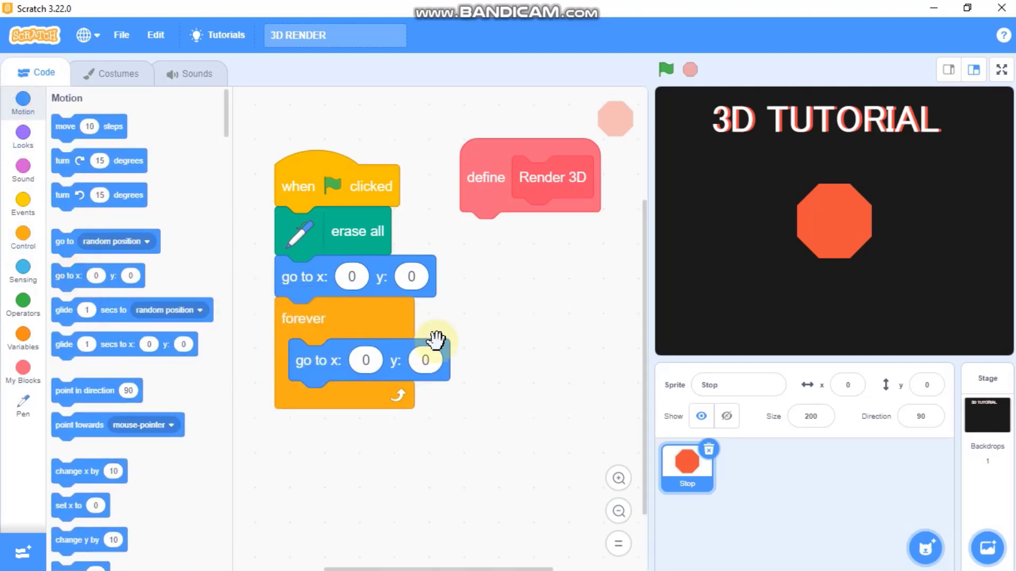
mouse_move(70, 164)
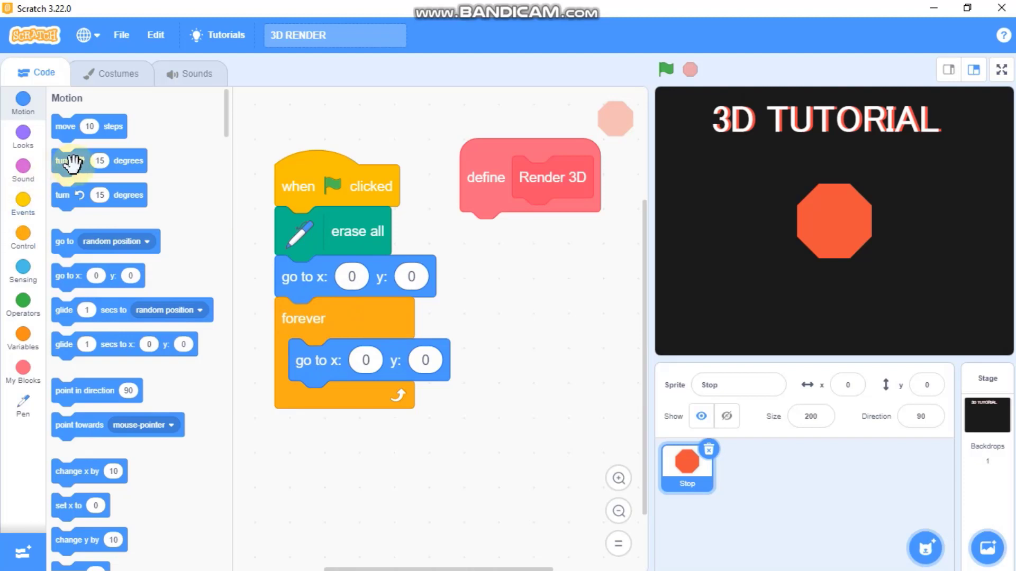
drag(72, 161, 363, 401)
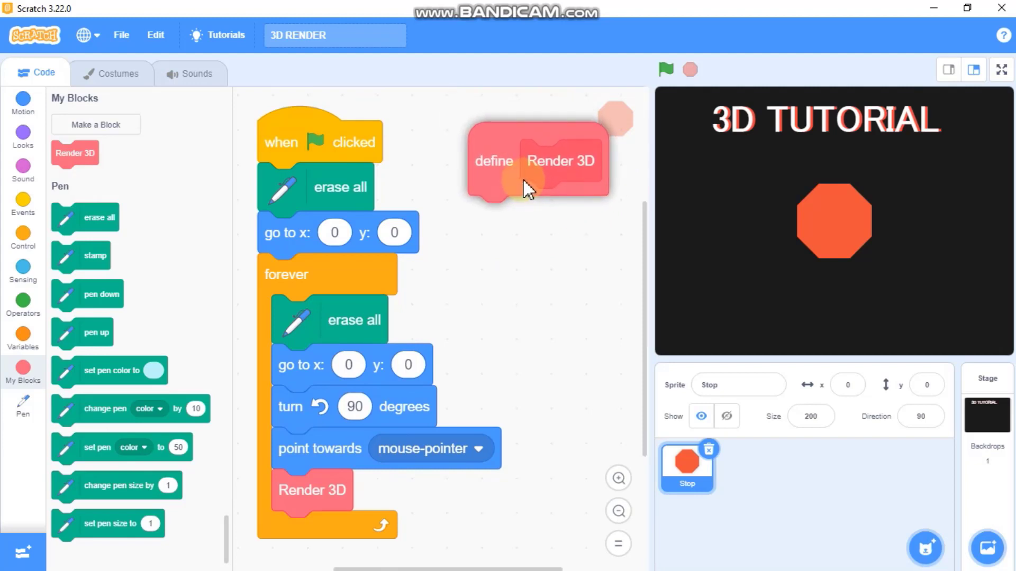
- Make Render 3D repeat 8 times stamping and changing y by 1, then test it once
click(23, 236)
text(8)
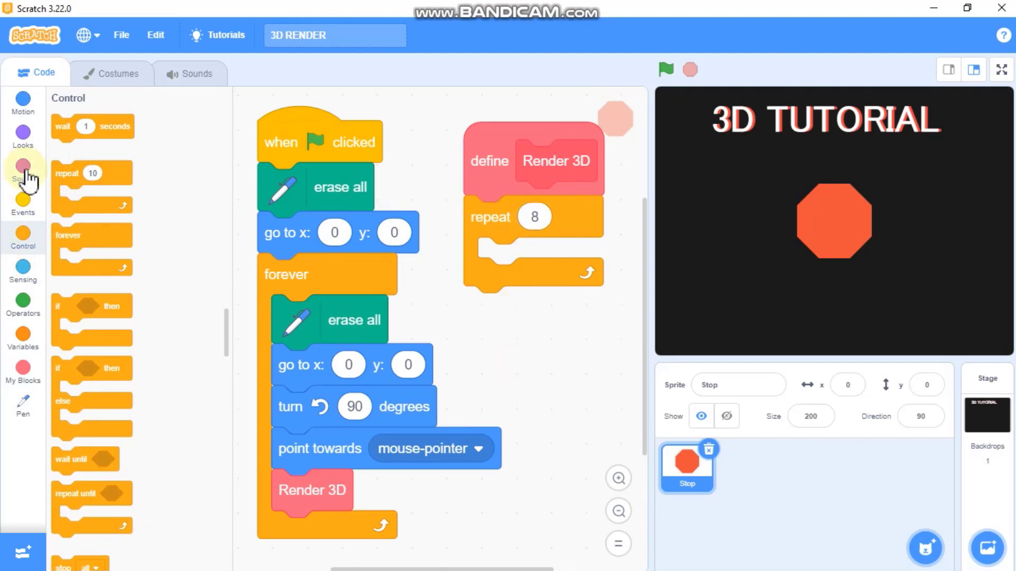
click(23, 405)
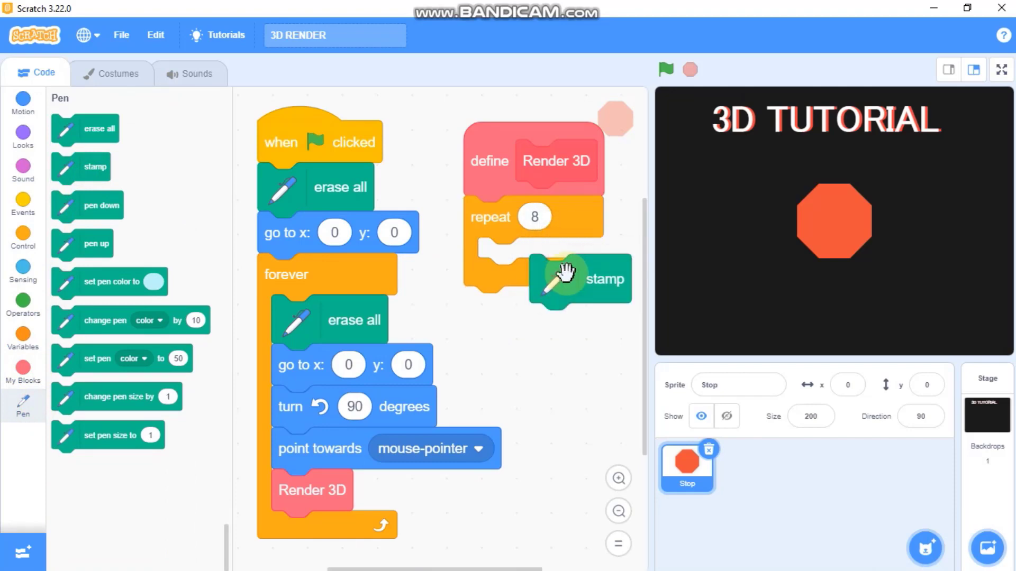
click(23, 102)
text(1)
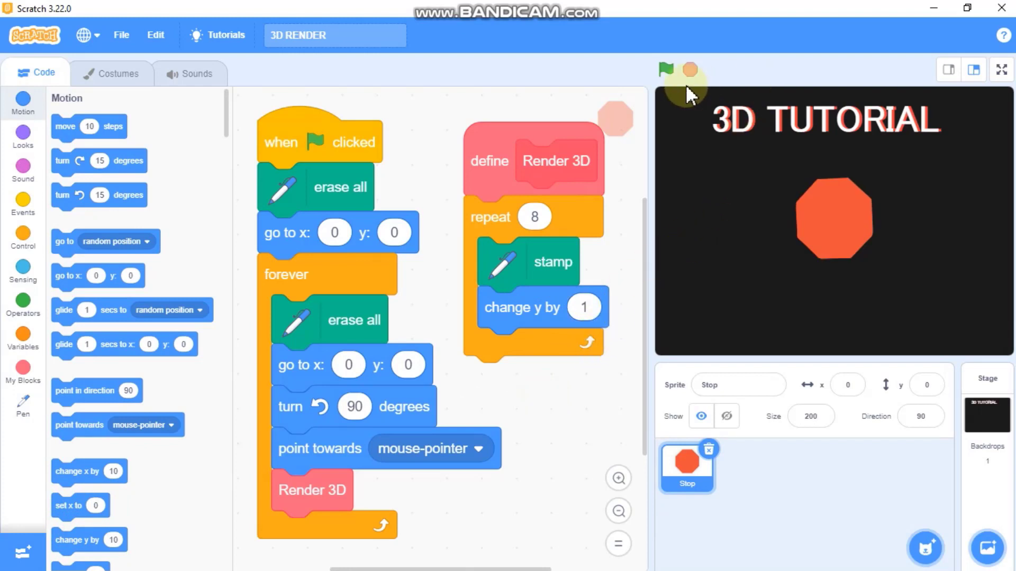
click(664, 69)
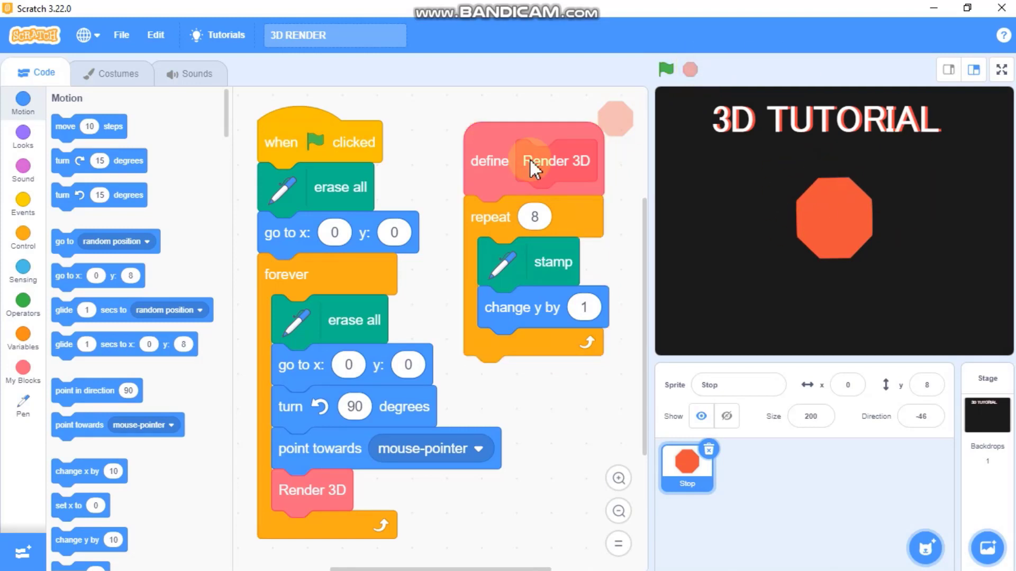
click(117, 72)
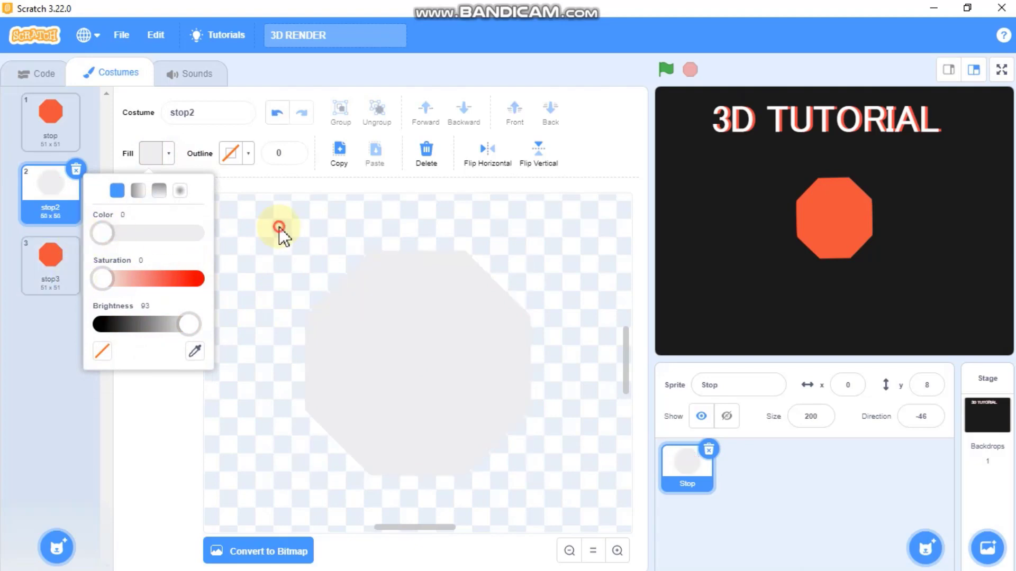
- Finish recolouring stop2 light grey and start Render 3D with a switch costume block
click(42, 73)
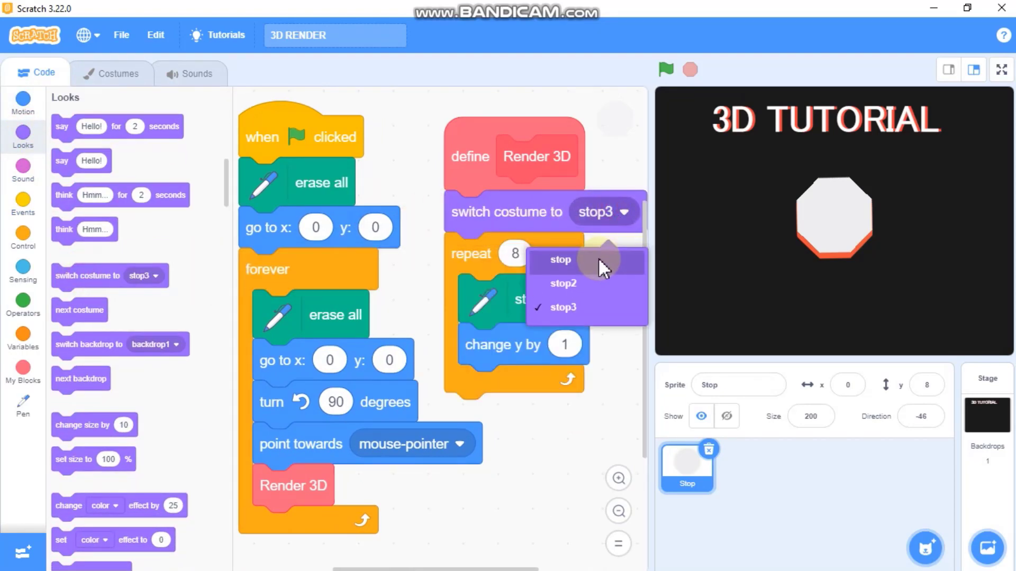
- Duplicate the costume-and-loop section so stop stamps 8 times, then stop2 and stop3 5 times each
click(560, 259)
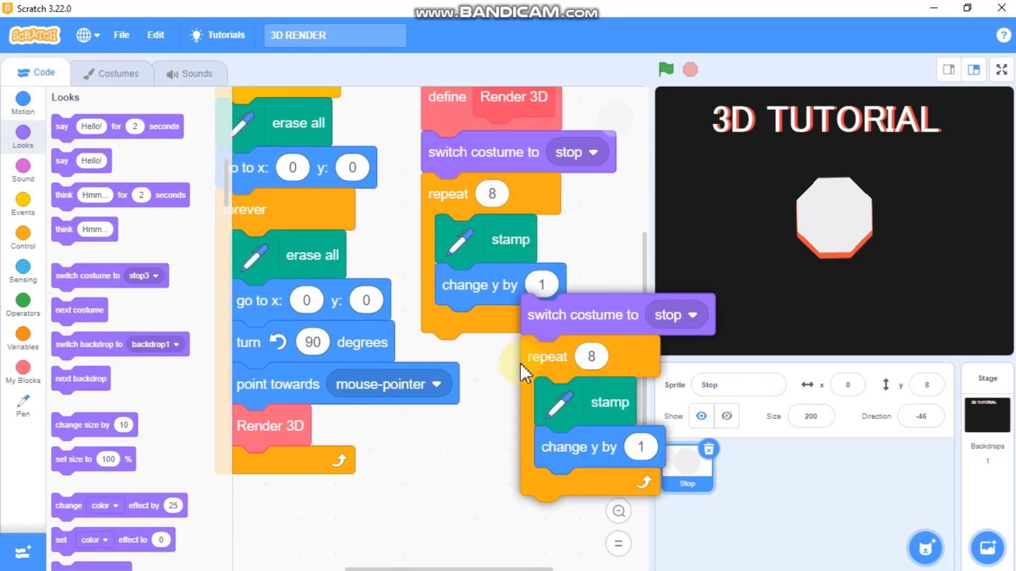
click(589, 355)
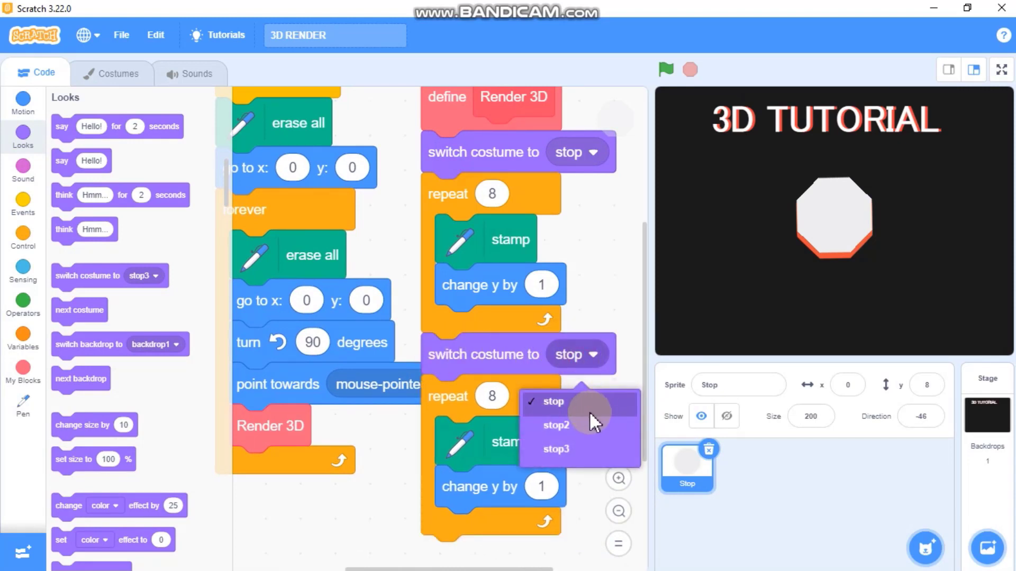
click(557, 425)
text(5)
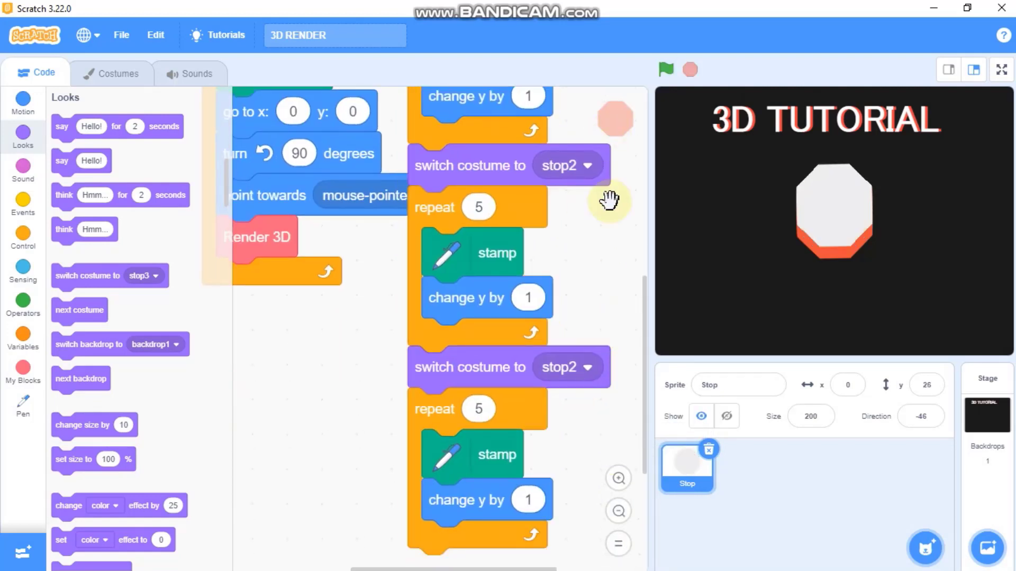
click(583, 367)
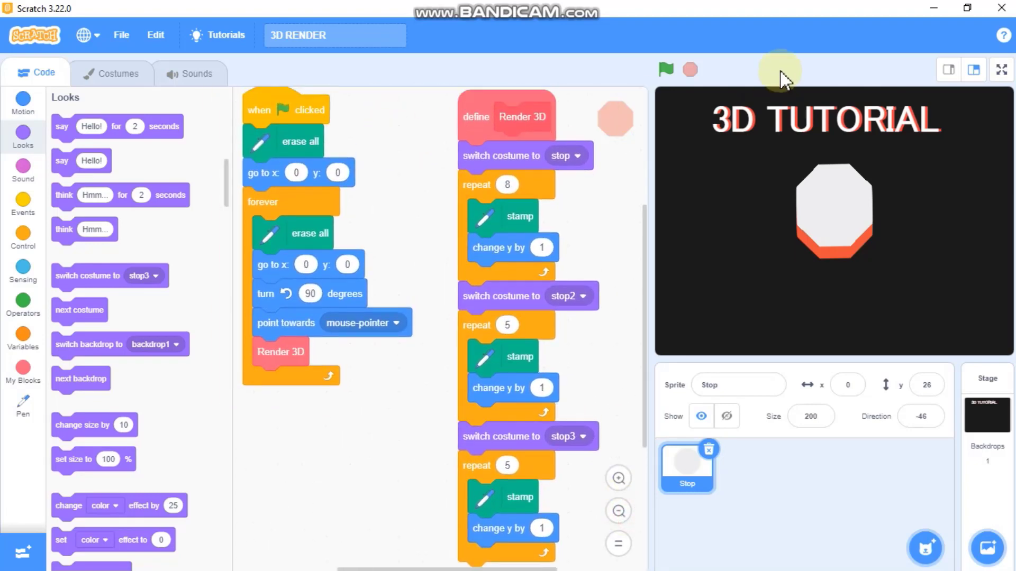
- Run the project and show the rotating 3D octagon stack full screen
click(666, 70)
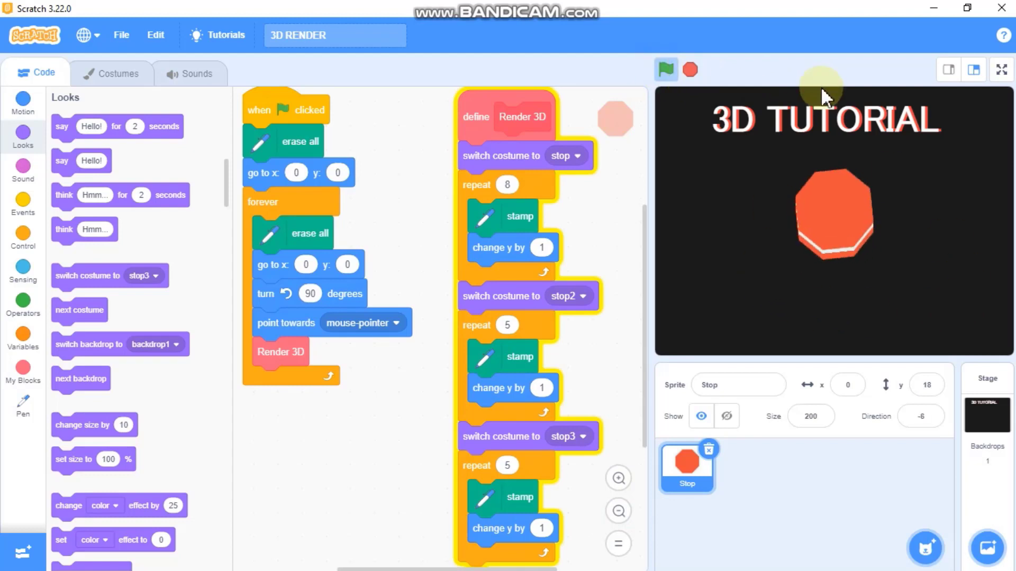
mouse_move(674, 274)
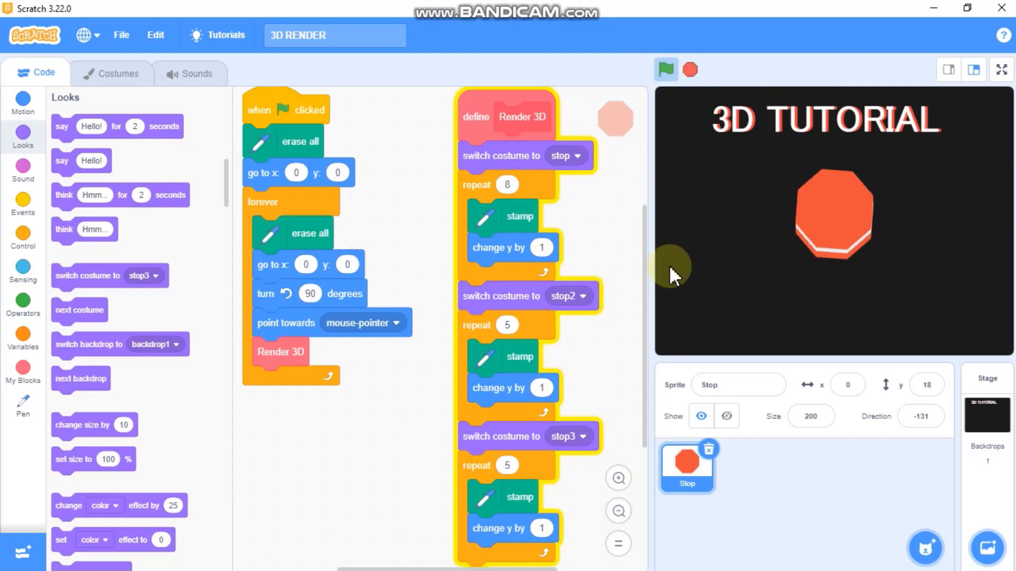
mouse_move(713, 197)
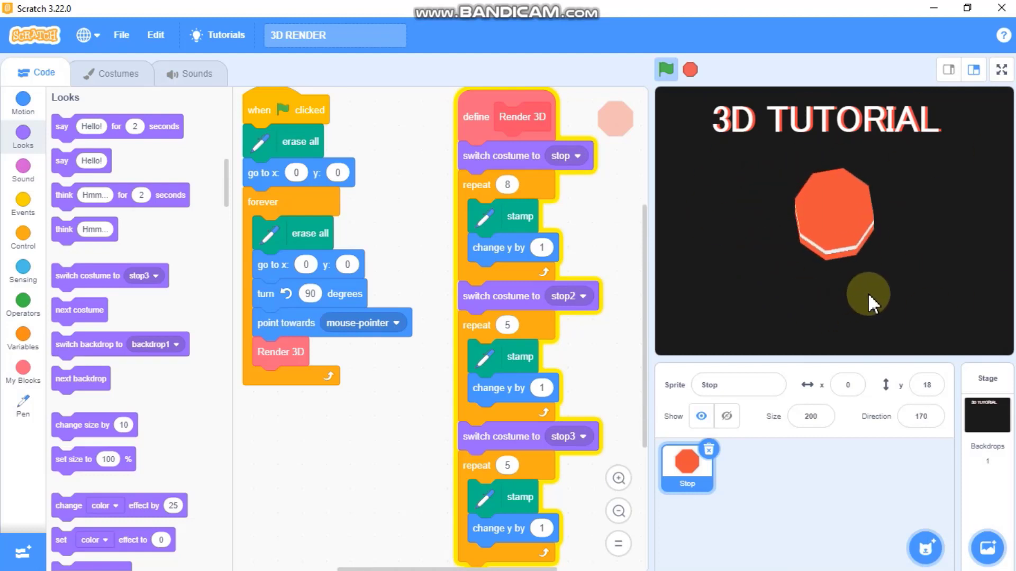
click(999, 69)
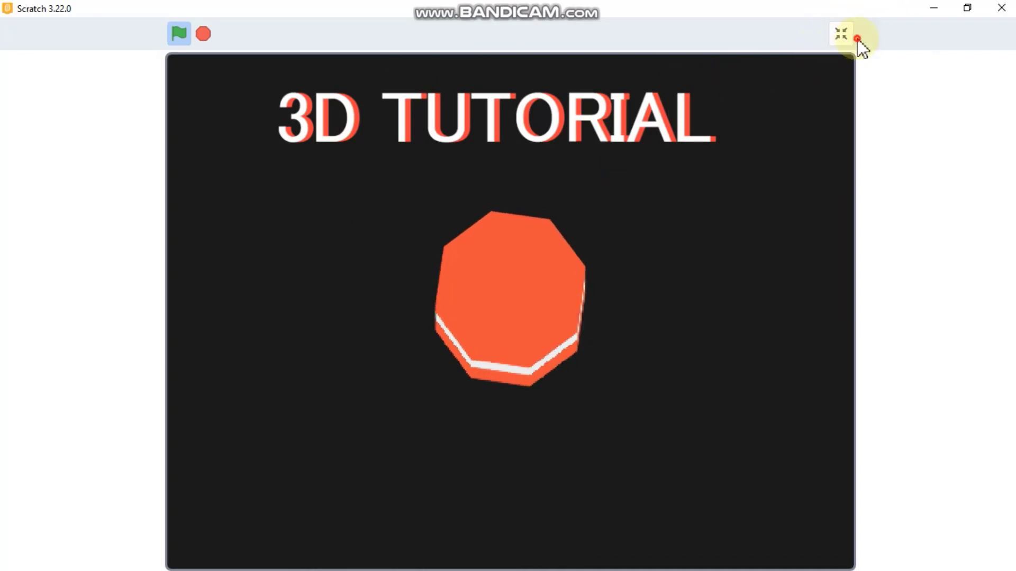
- Exit full screen, check the stop3 costume, and return to the Render 3D script
click(841, 34)
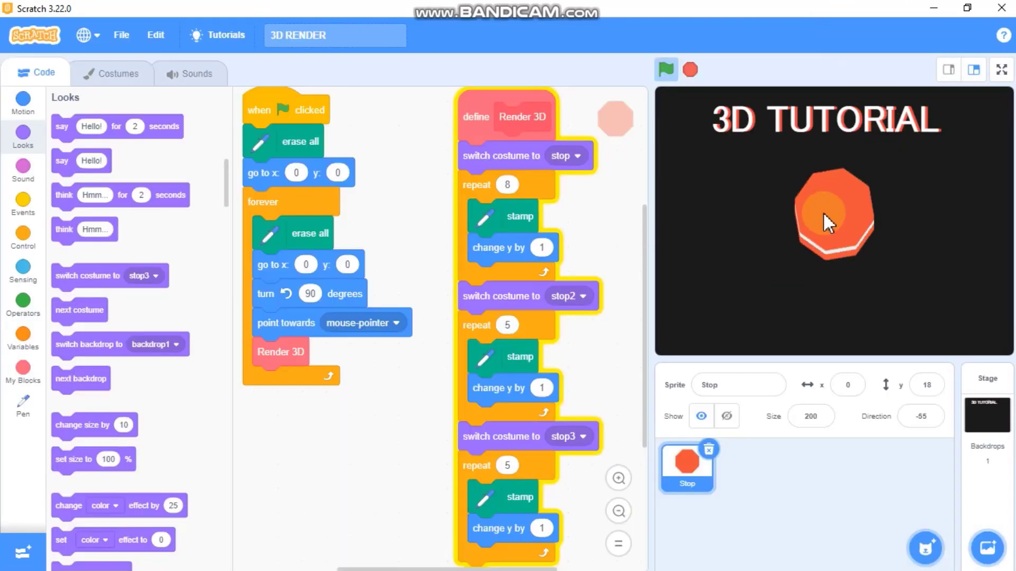
click(118, 73)
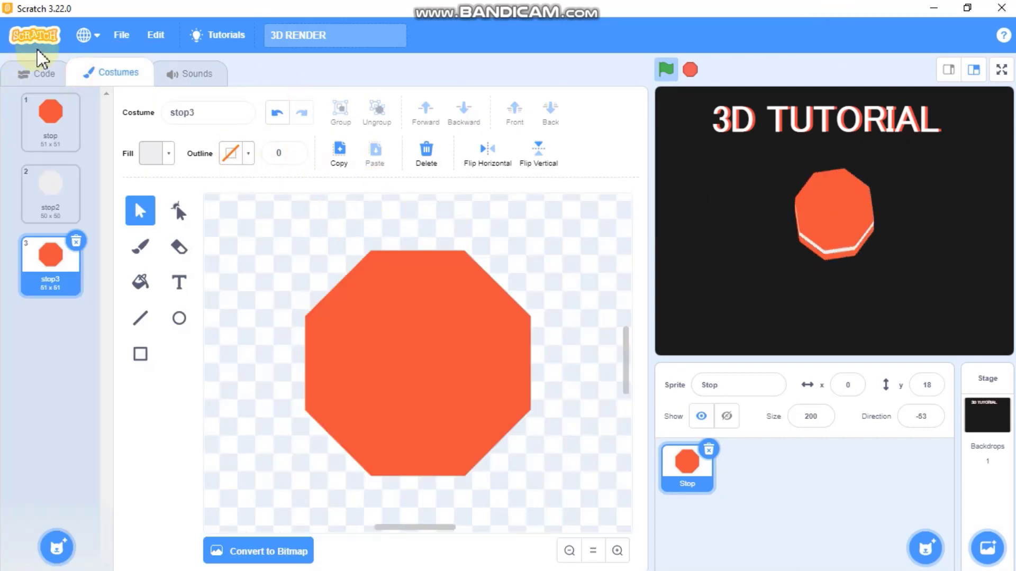
click(43, 72)
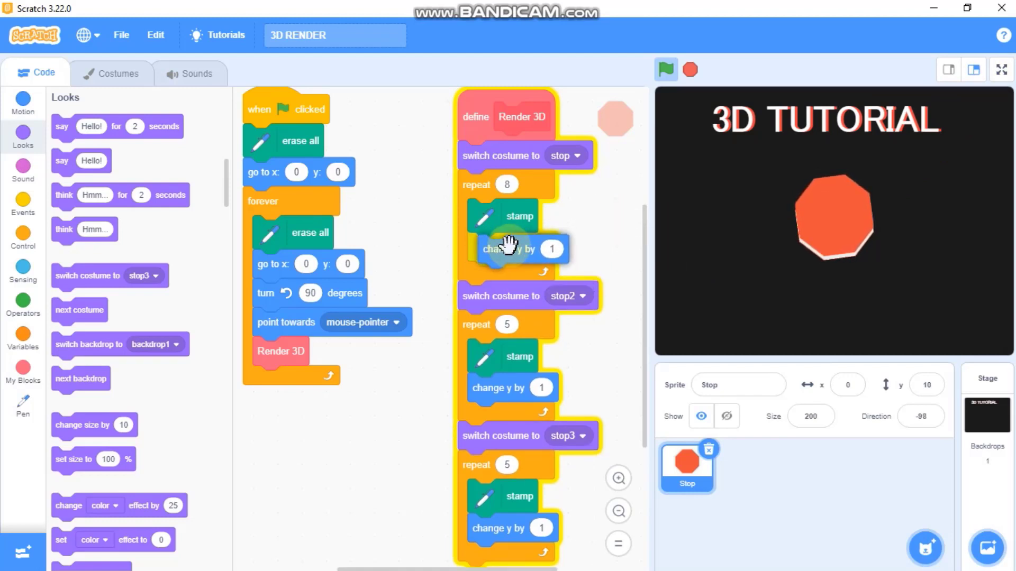
- Run the project full screen again to watch the octagon stack turn in 3D
click(999, 70)
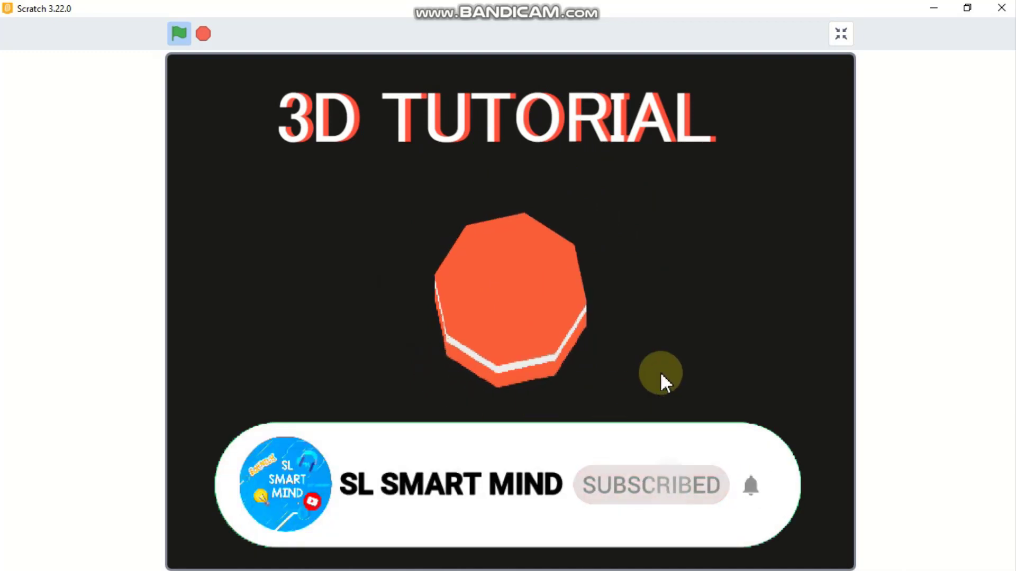
mouse_move(401, 363)
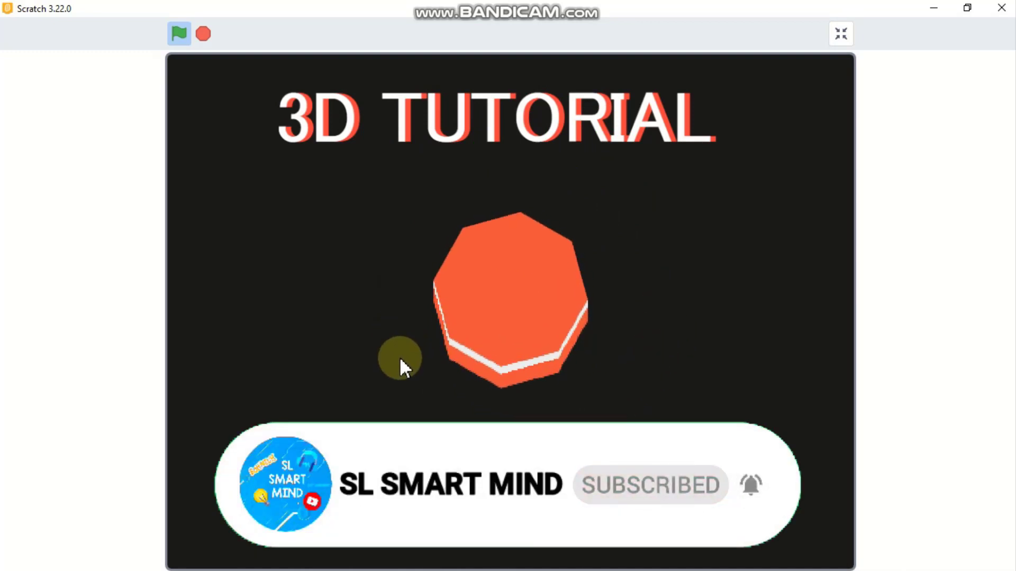